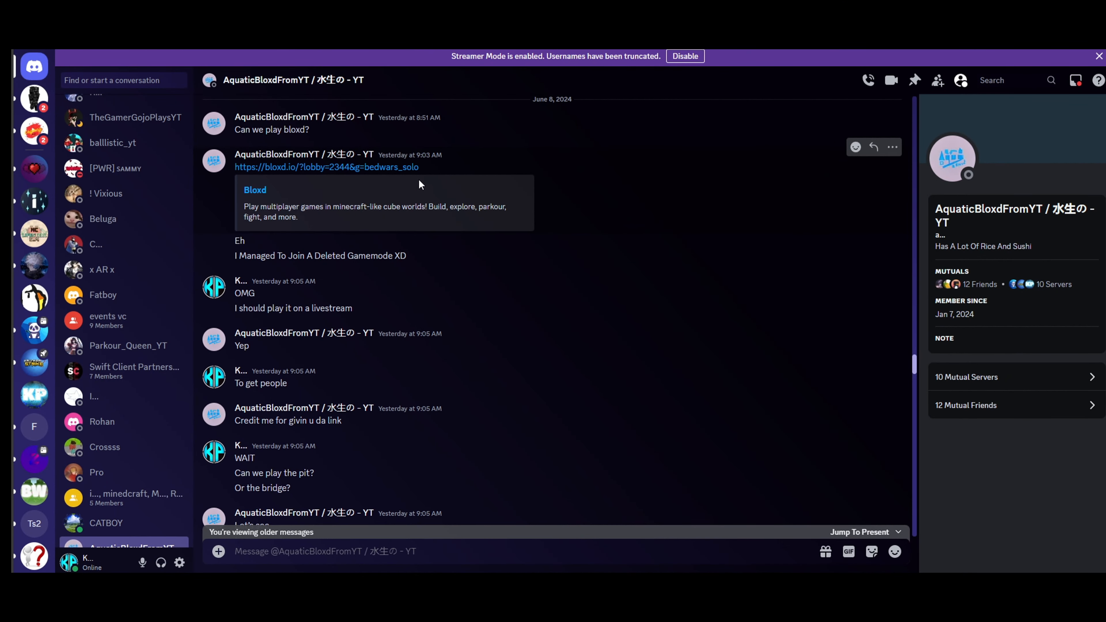
mouse_move(390, 186)
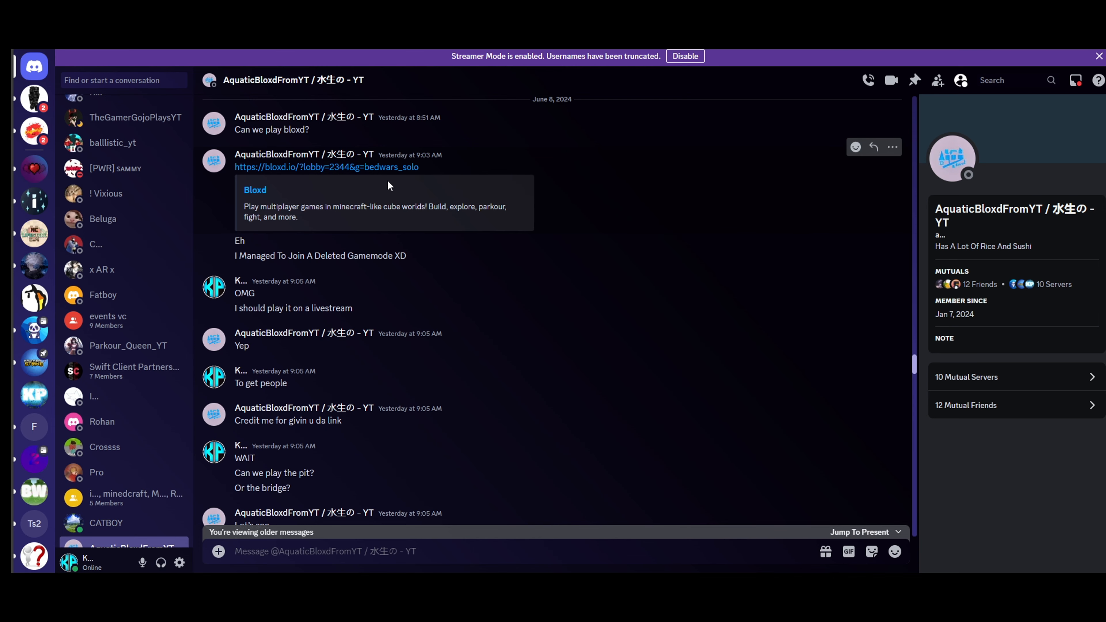
mouse_move(387, 202)
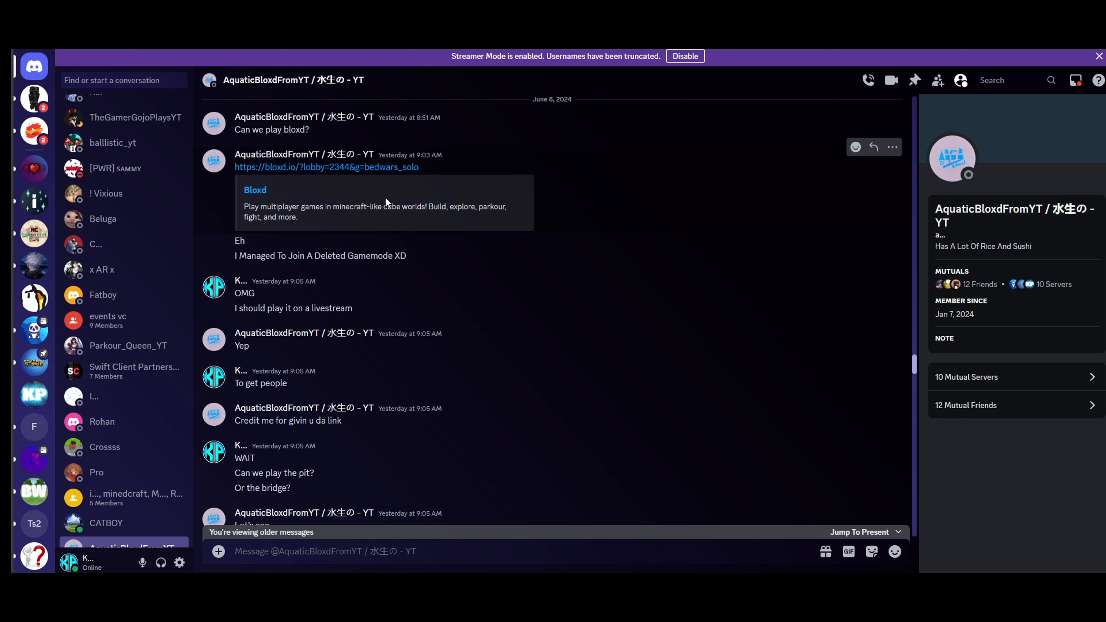
mouse_move(441, 173)
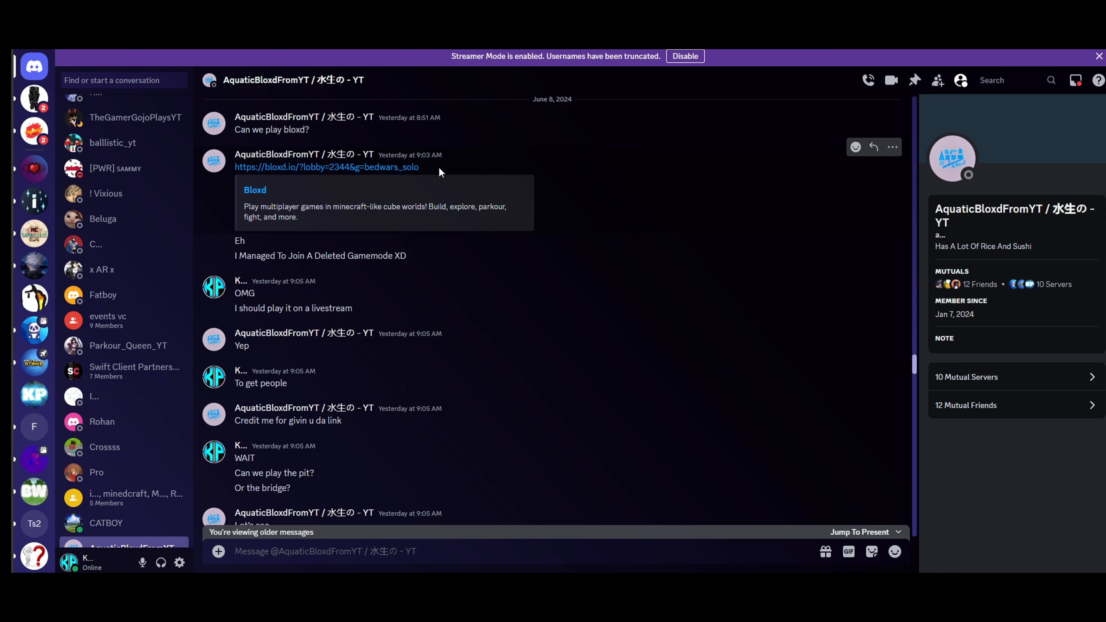
Follow the shared bedwars_solo link into the lobby and join the Red team.
double_click(410, 168)
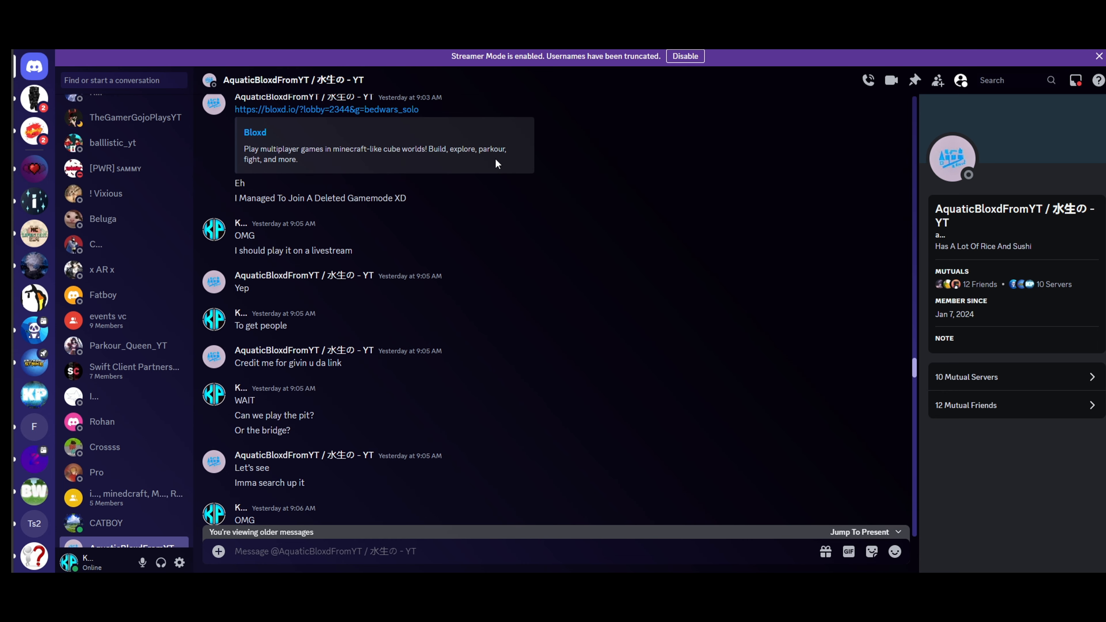
mouse_move(470, 215)
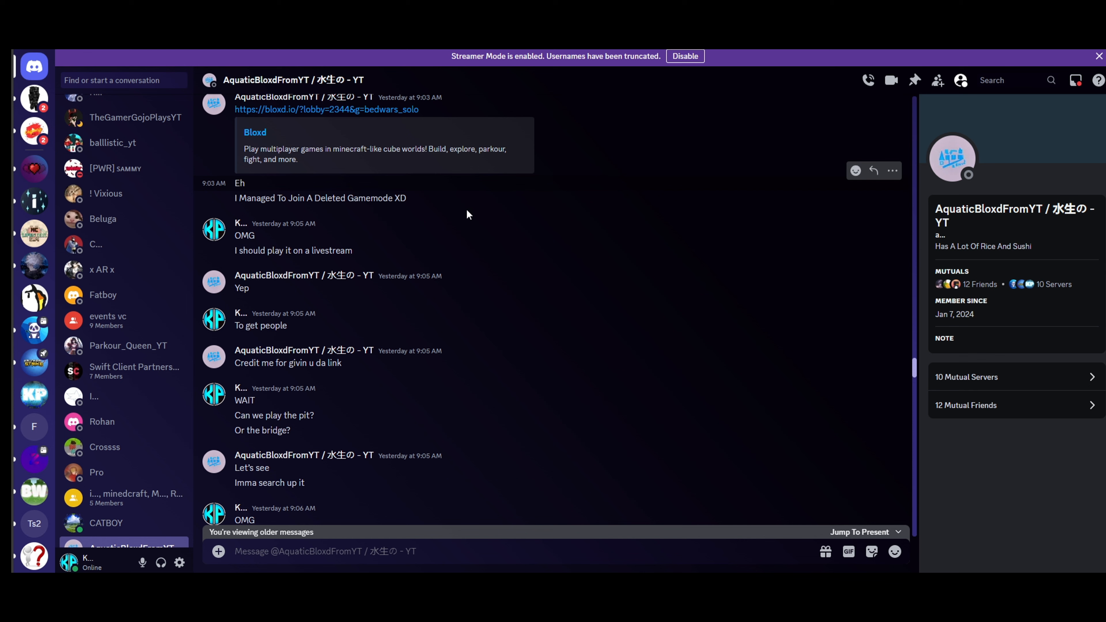
mouse_move(391, 258)
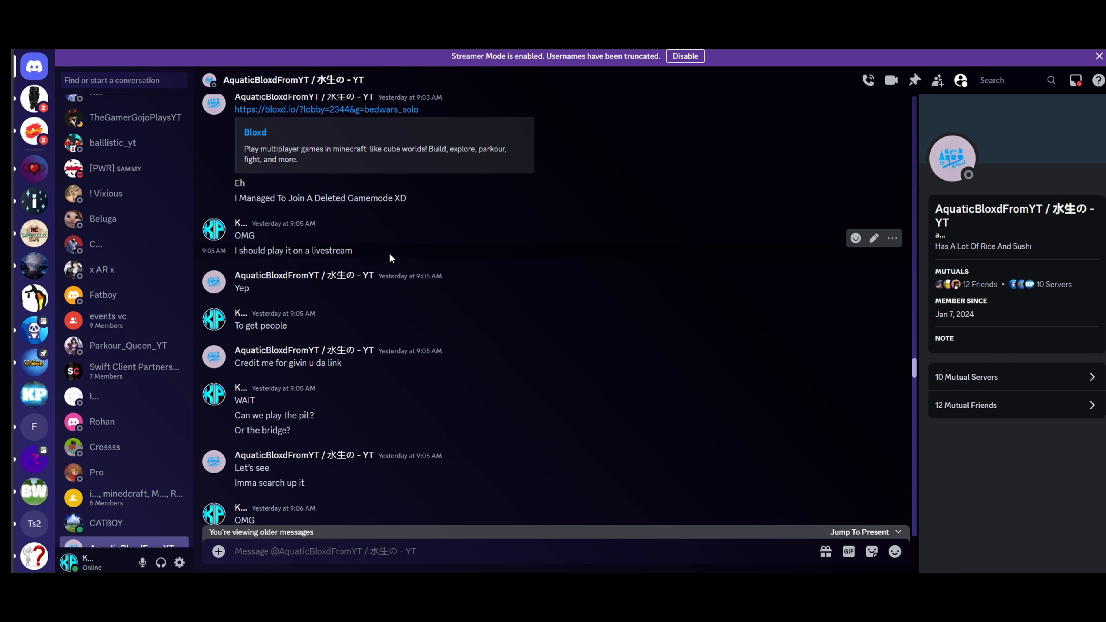
scroll(down, 3)
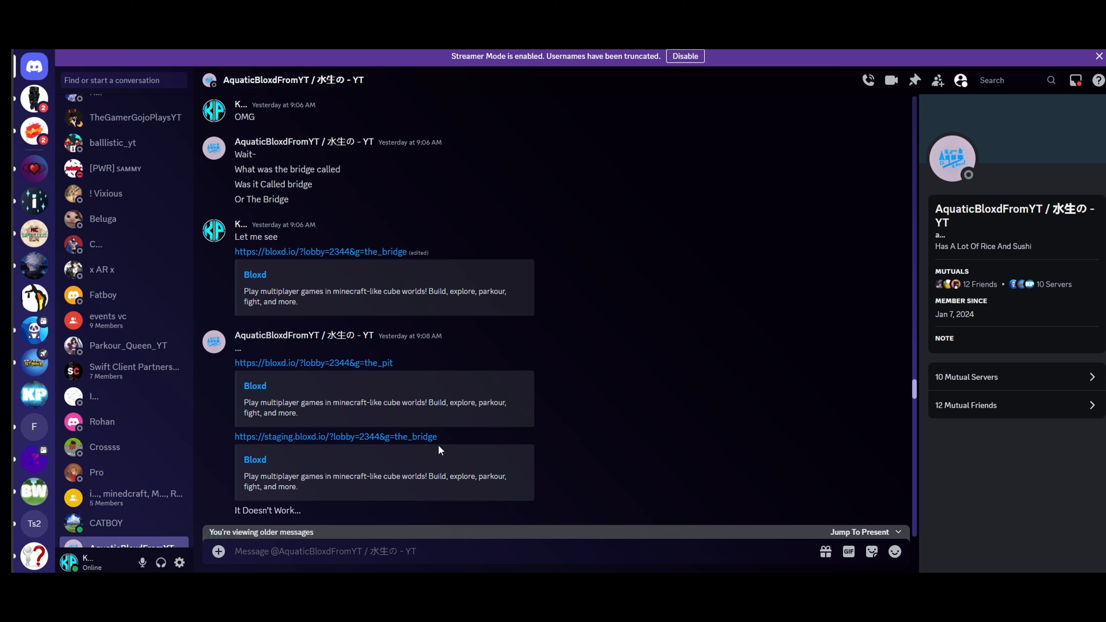
scroll(down, 3)
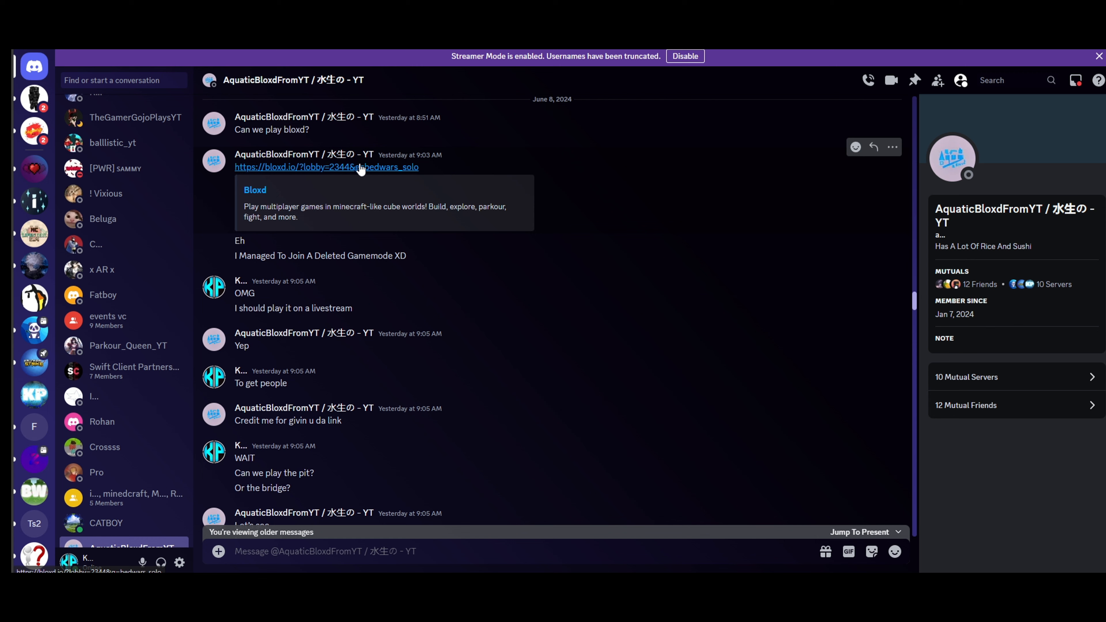
click(327, 167)
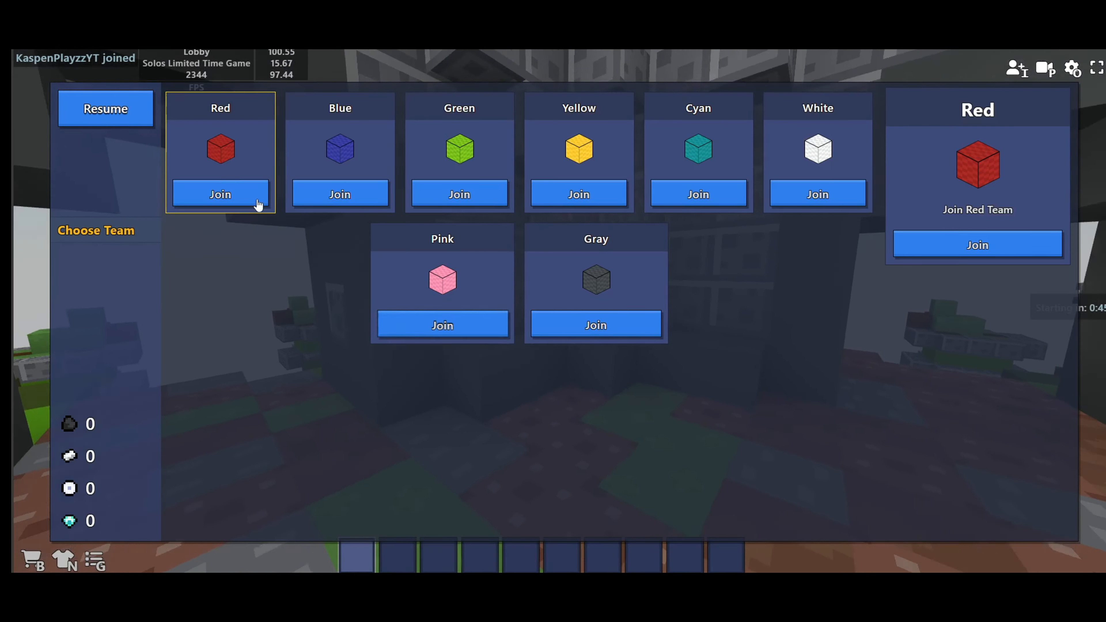
click(220, 194)
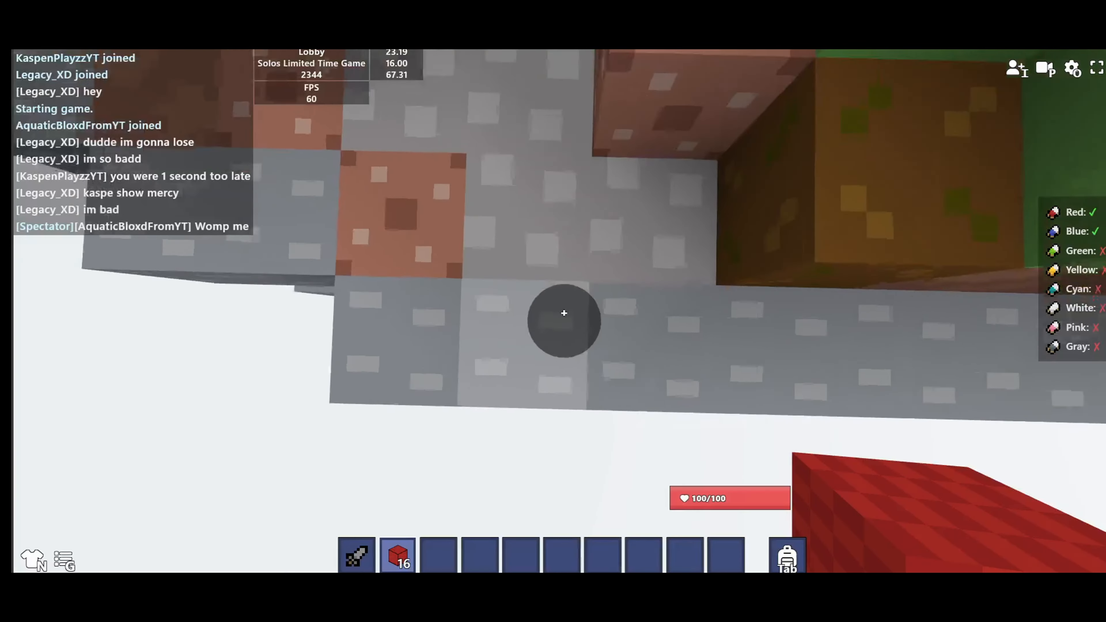
Place a red wool block while heading off the base along the stone path.
click(564, 313)
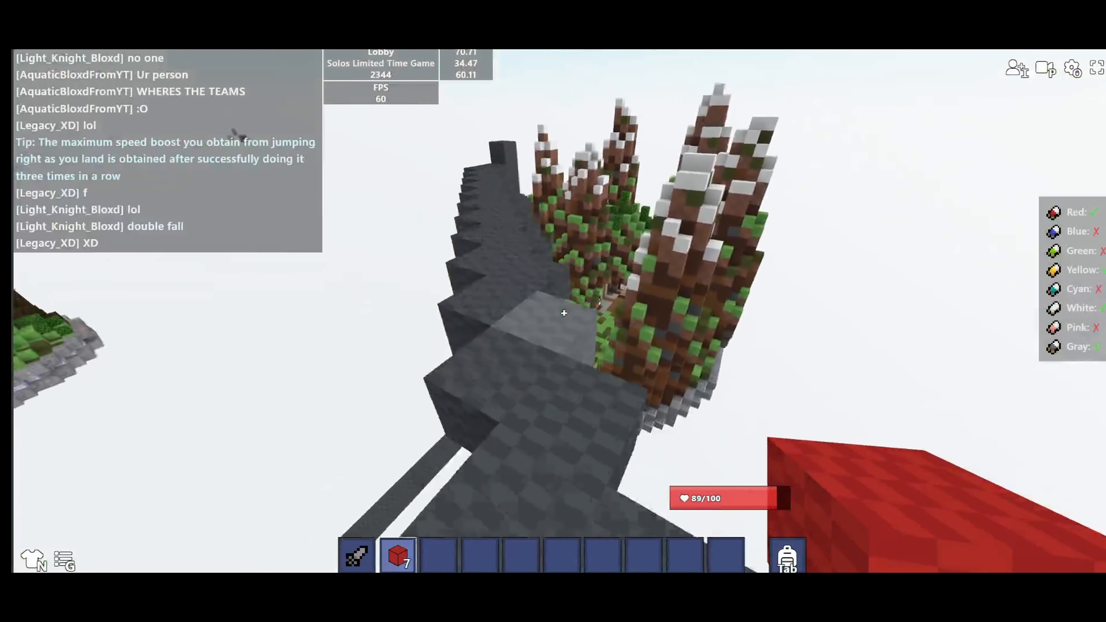
mouse_move(564, 314)
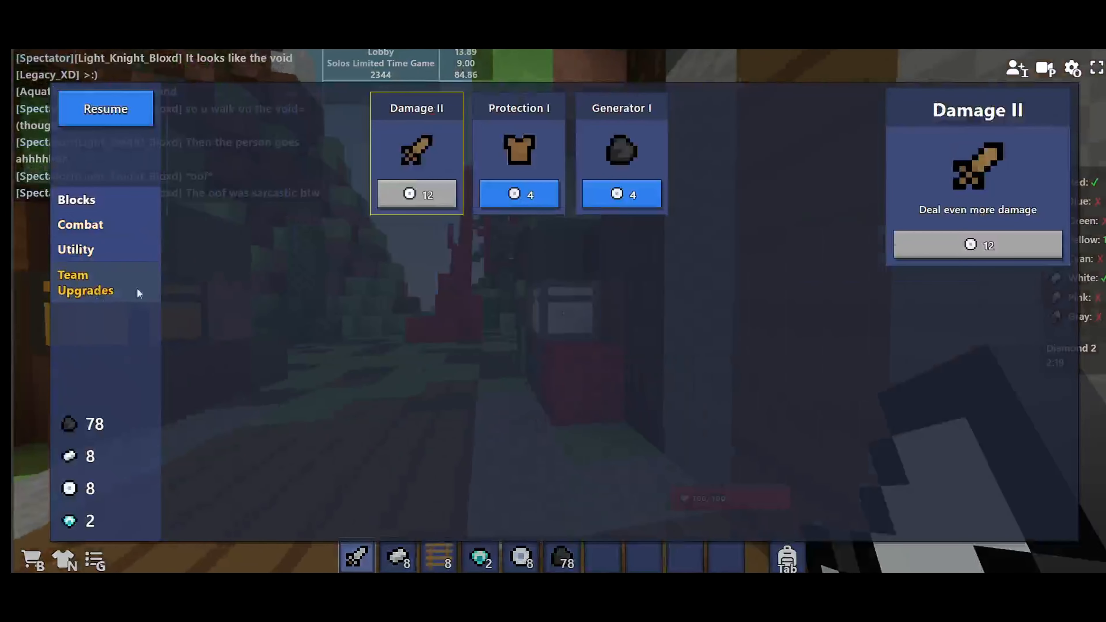
Buy the Protection I team upgrade and pick up wool before heading out.
click(520, 195)
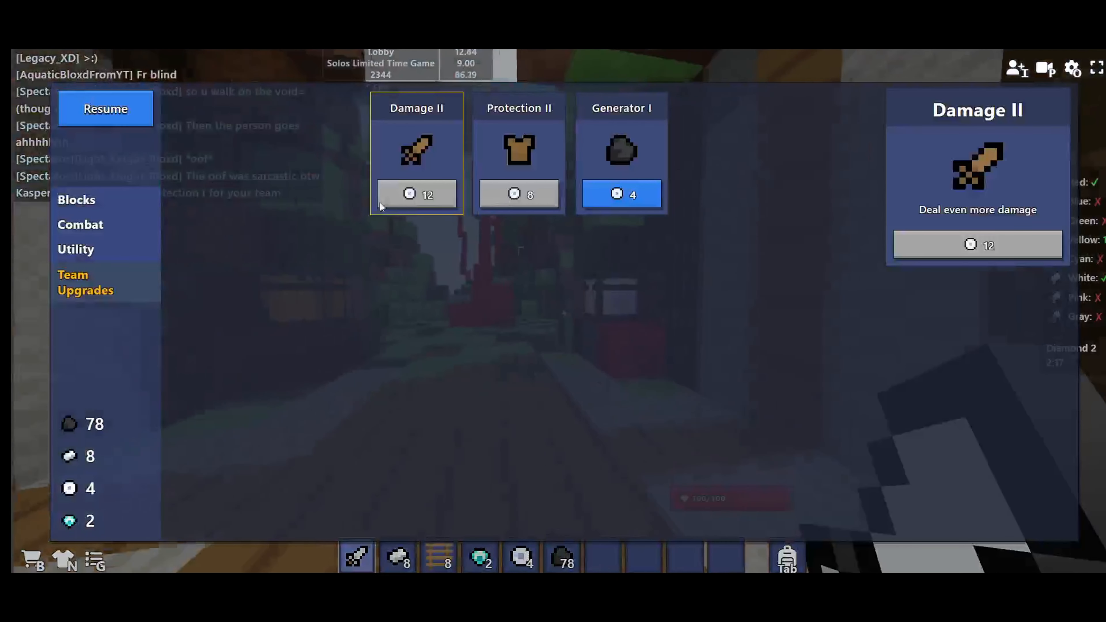
click(76, 200)
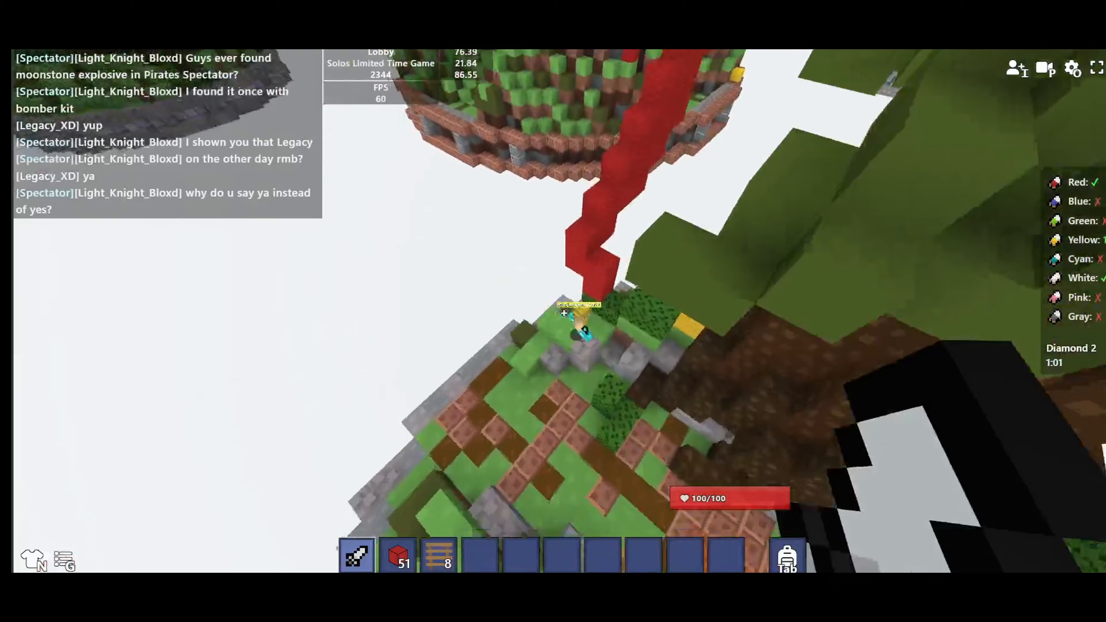
mouse_move(564, 313)
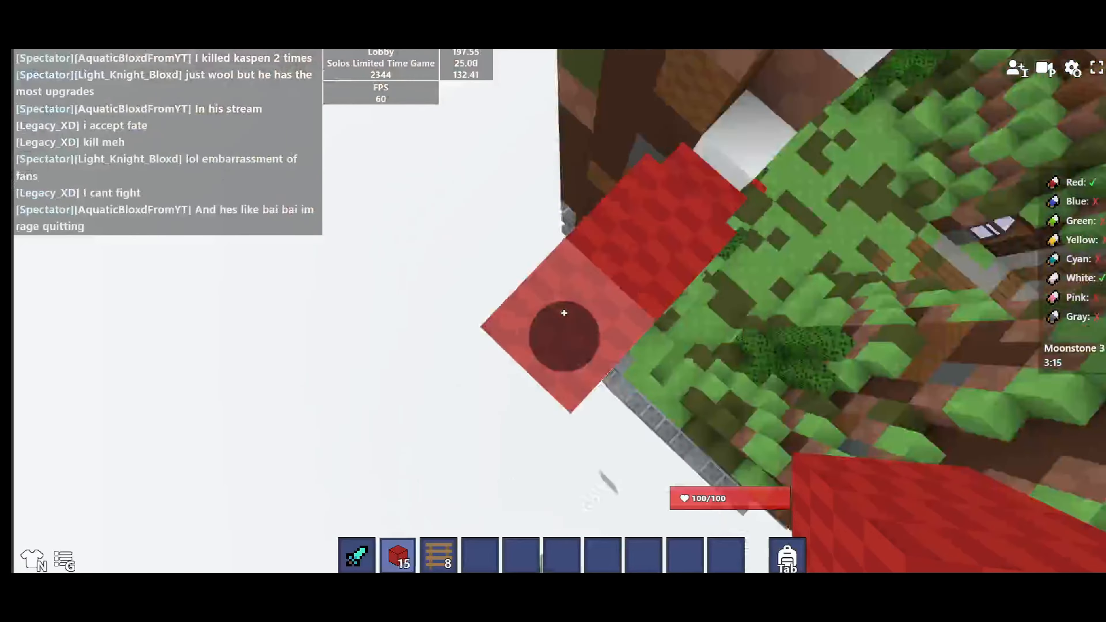
Place another red wool block to finish the bridge back to base.
click(564, 313)
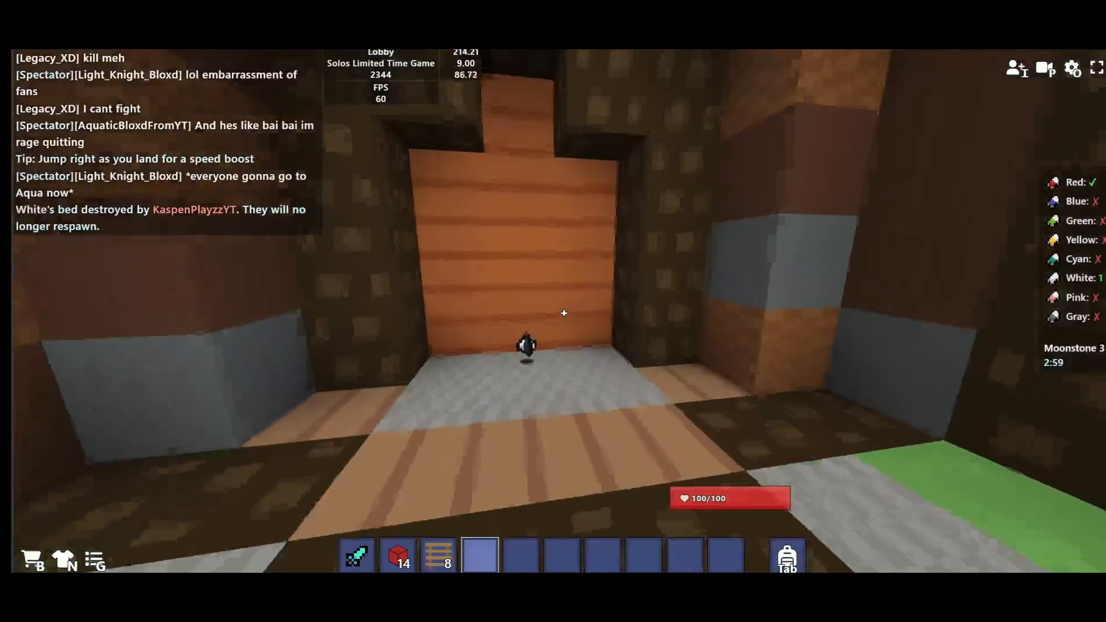
Buy stacks of Wool with coal under Blocks, then a Fireball under Utility.
key(e)
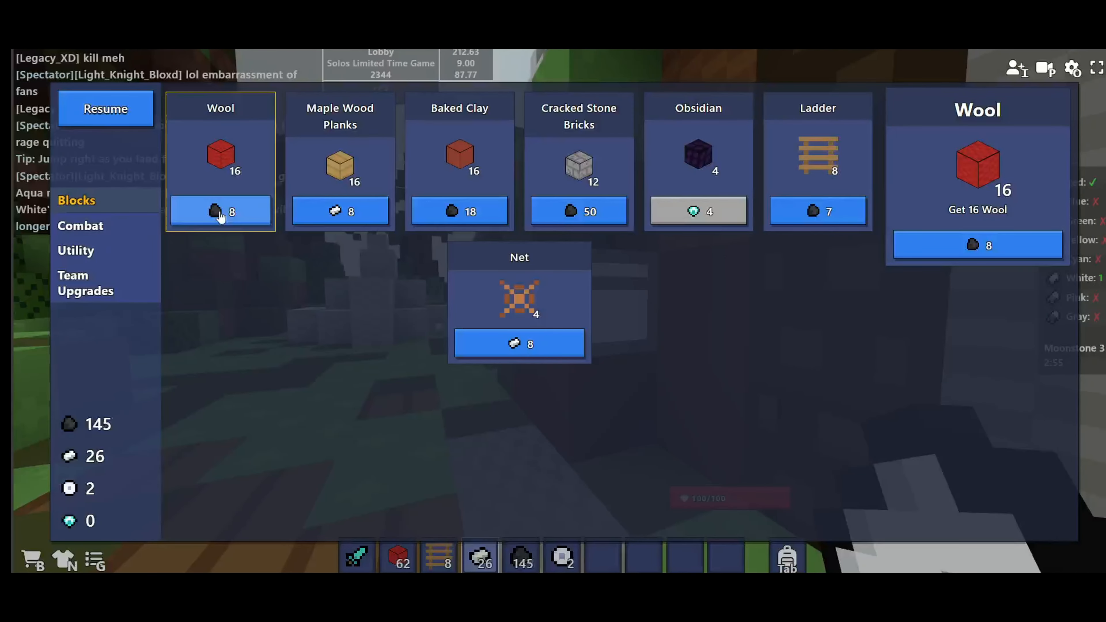
click(80, 226)
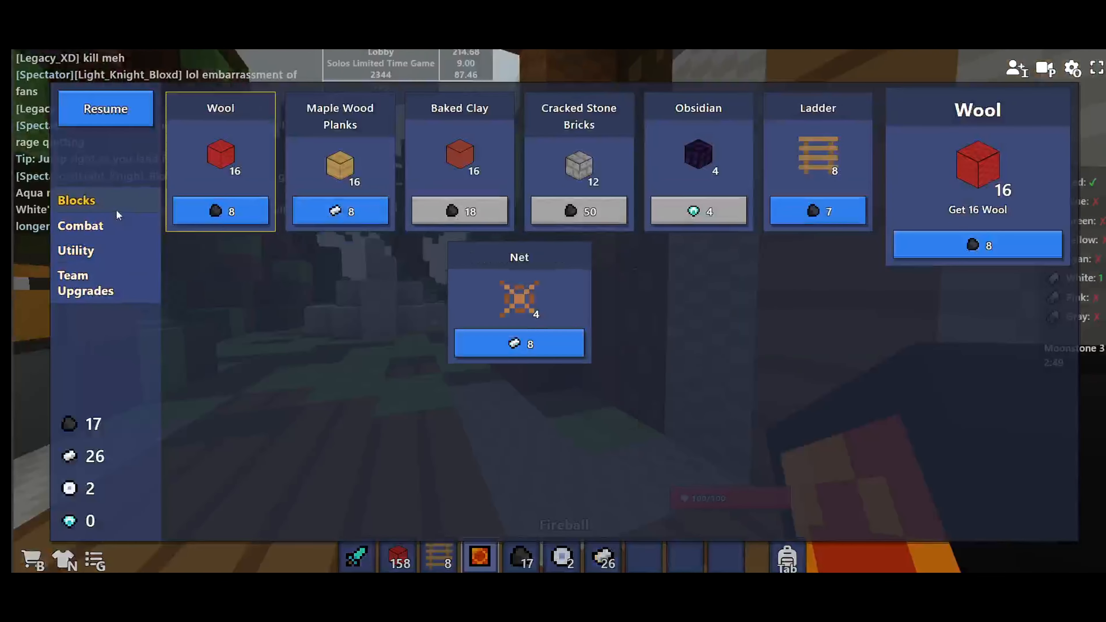
click(75, 250)
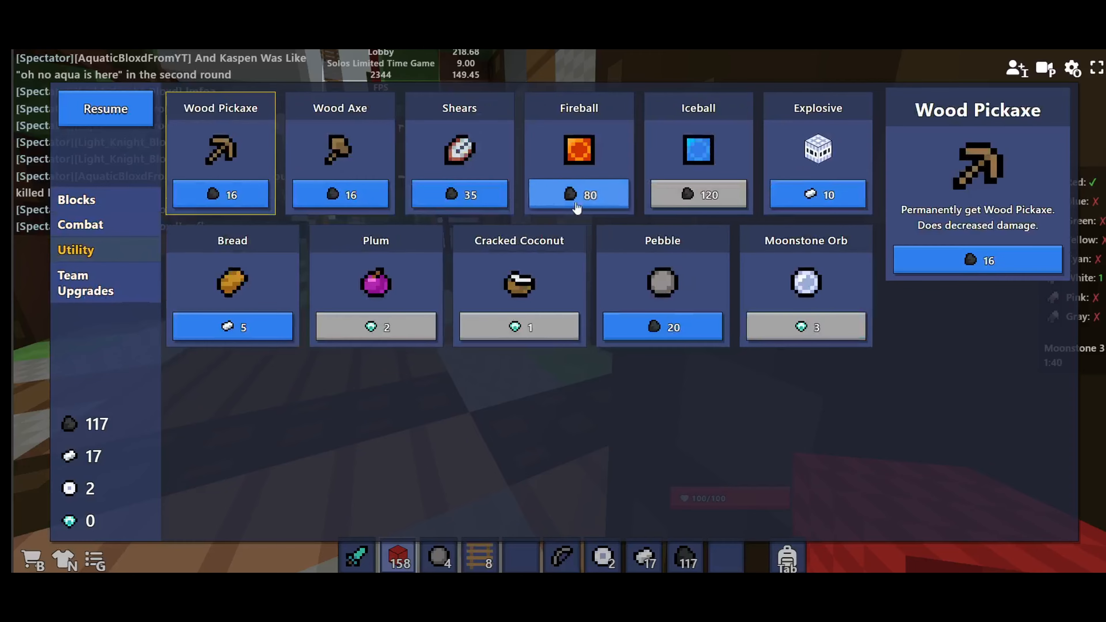
click(76, 201)
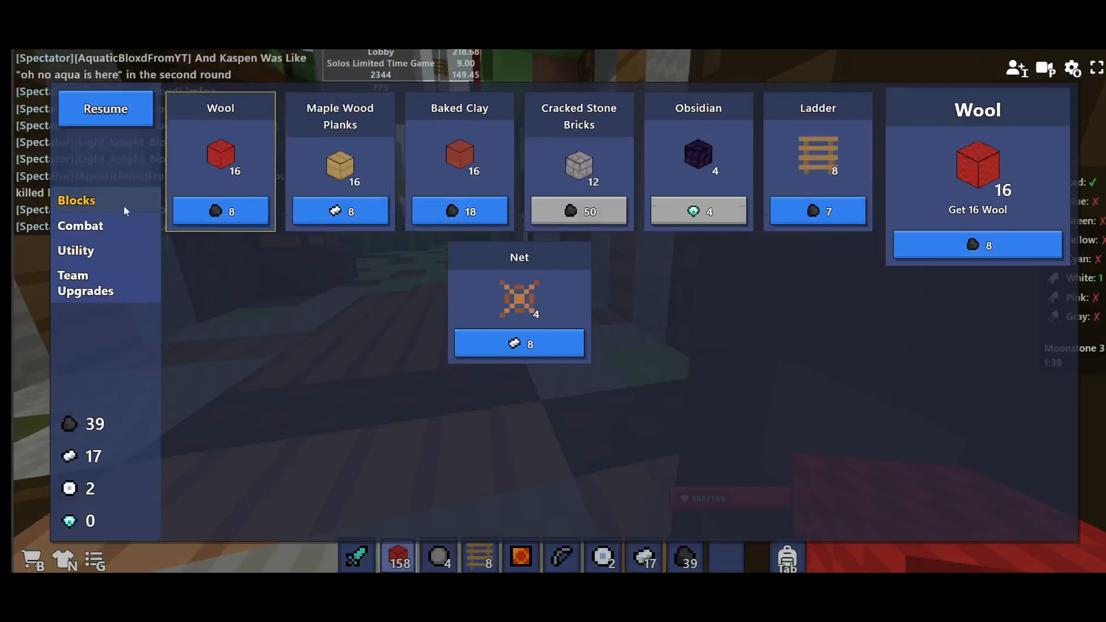